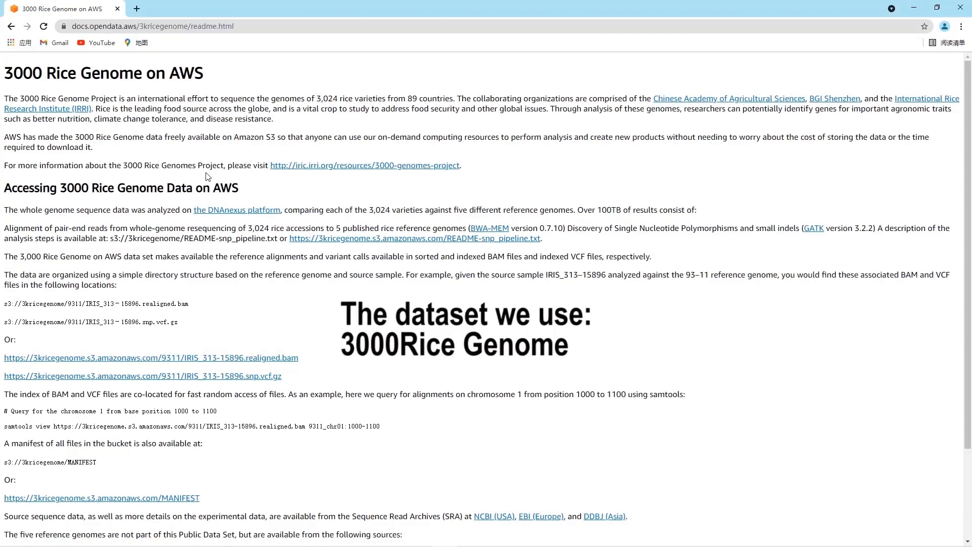
- Skim the AWS readme and follow the iric.irri.org 3000 Genomes Project link
scroll(down, 3)
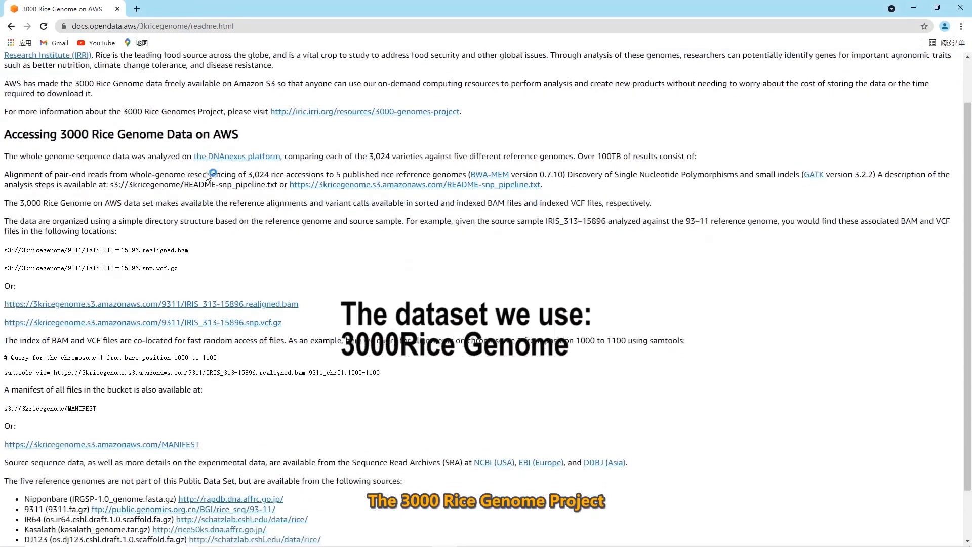
scroll(up, 3)
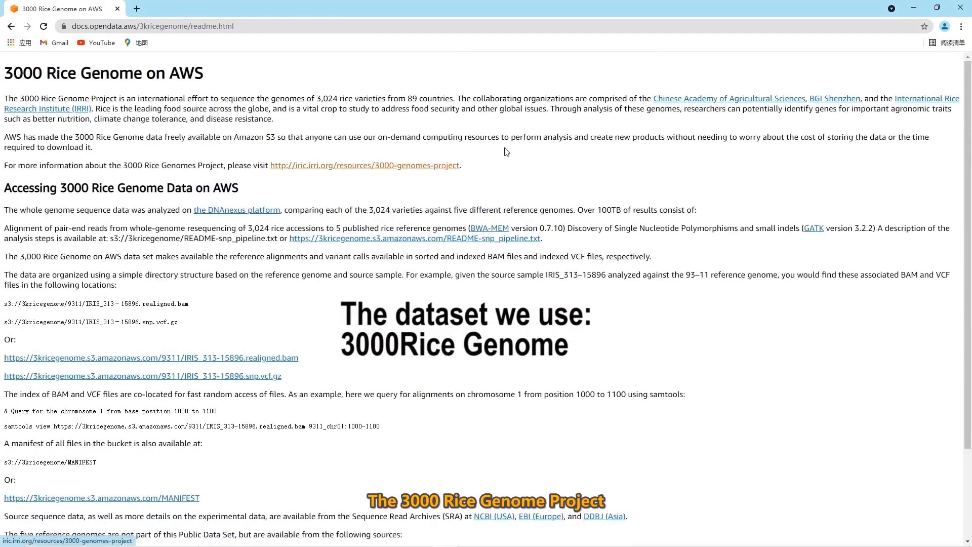
click(728, 98)
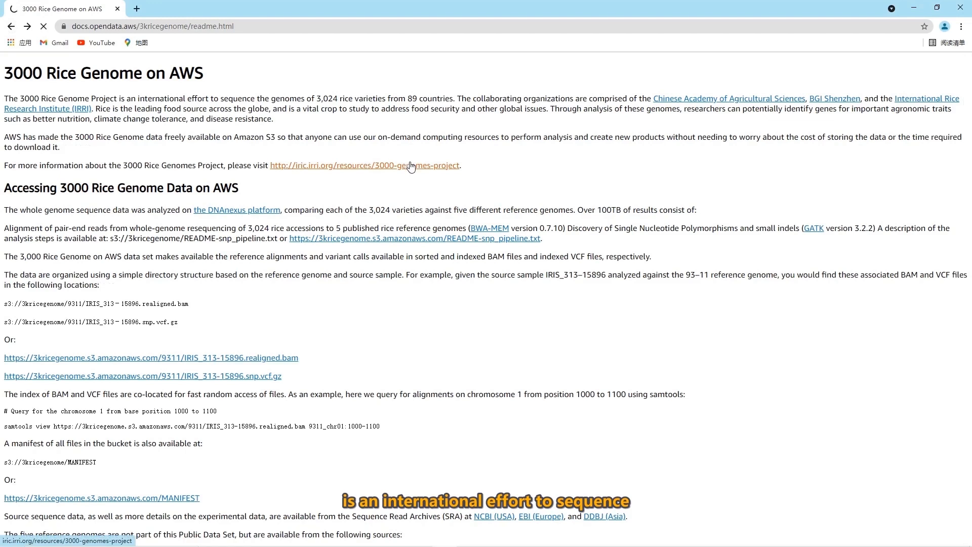
- Scroll the IRRI project page to the data availability and download sections
click(410, 165)
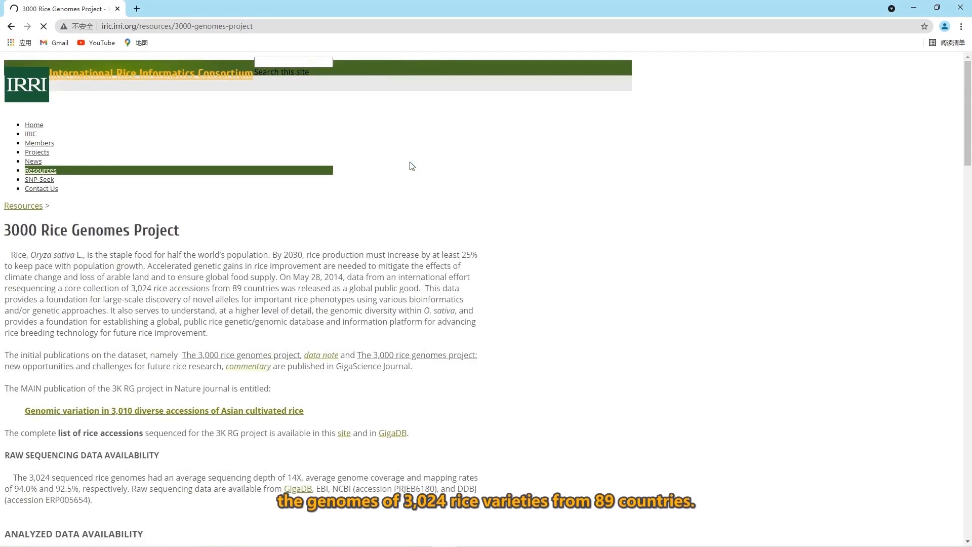
mouse_move(381, 310)
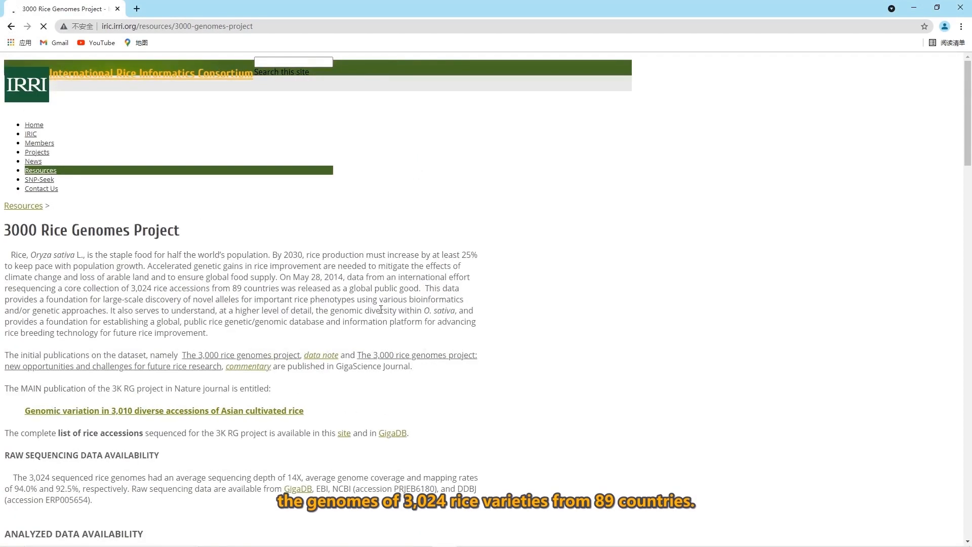
scroll(down, 3)
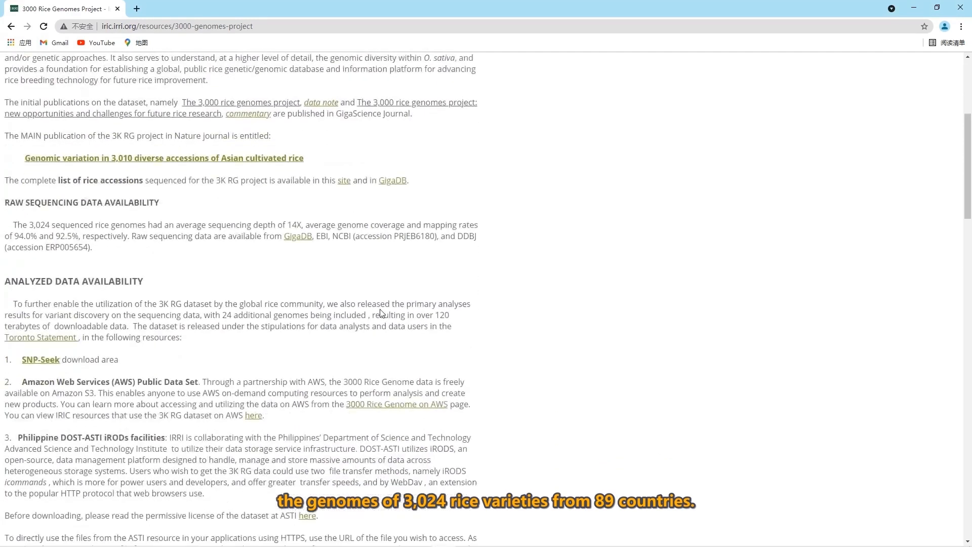
scroll(down, 3)
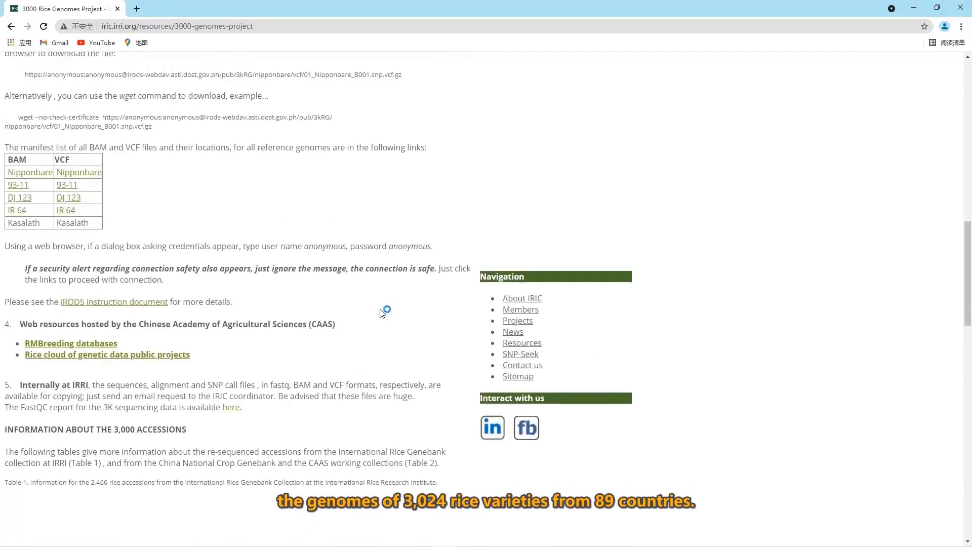
scroll(up, 3)
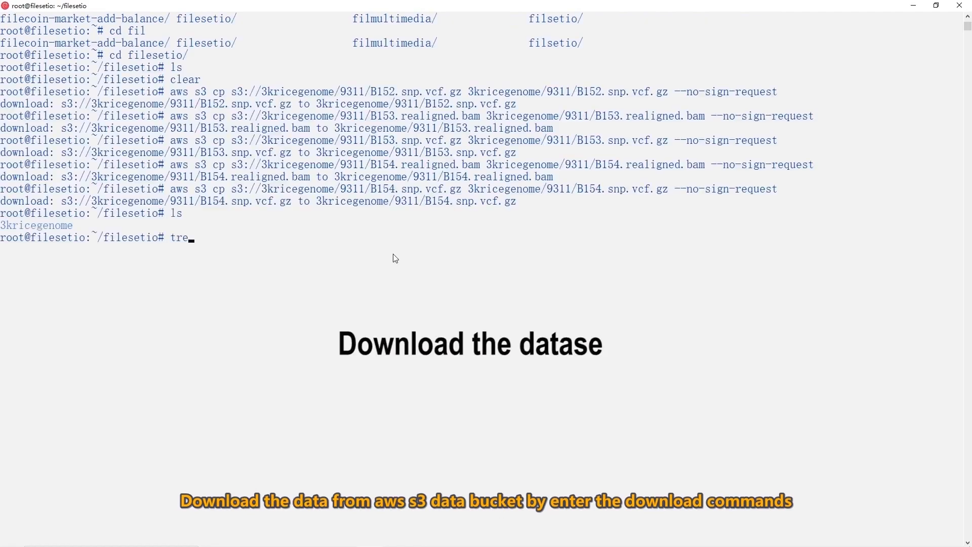
- Enter 'tree 3kricegenome/' at the prompt once the 9311 downloads finish
text(e)
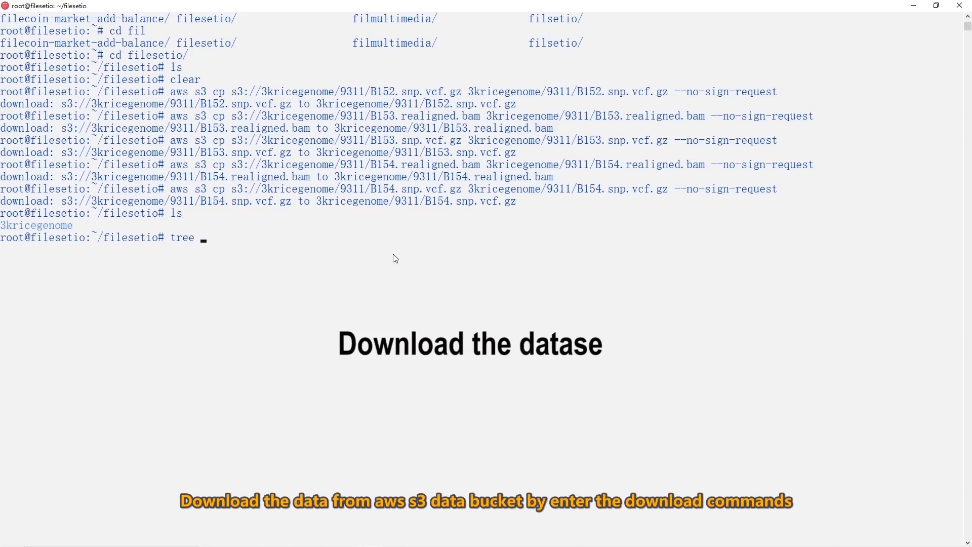
text(3)
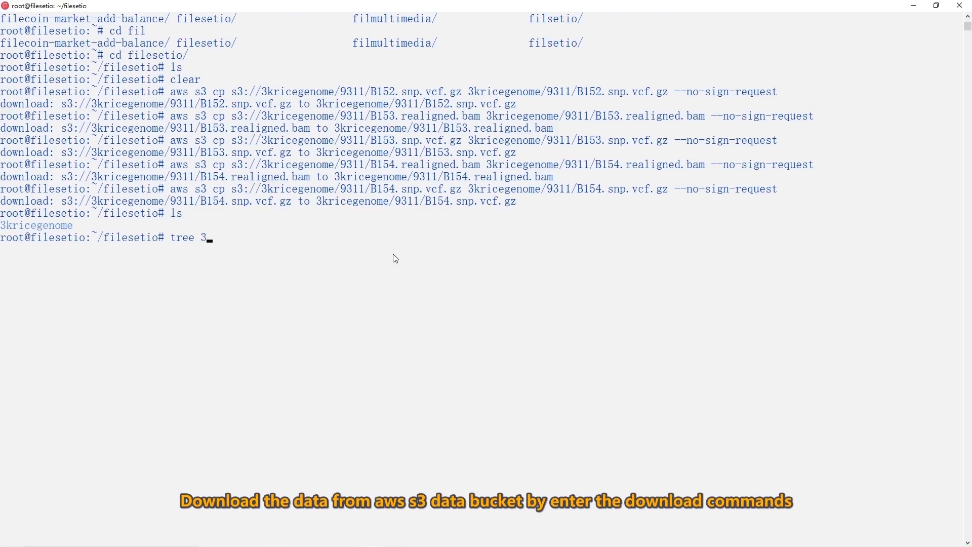
text(kricegenome/)
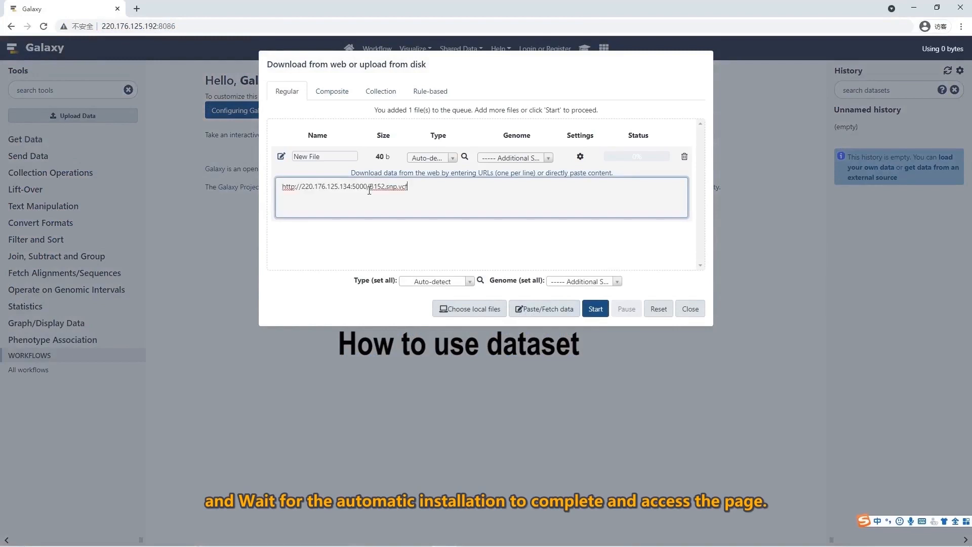
- Start the URL upload of B152.snp.vcf and close the upload window
click(596, 308)
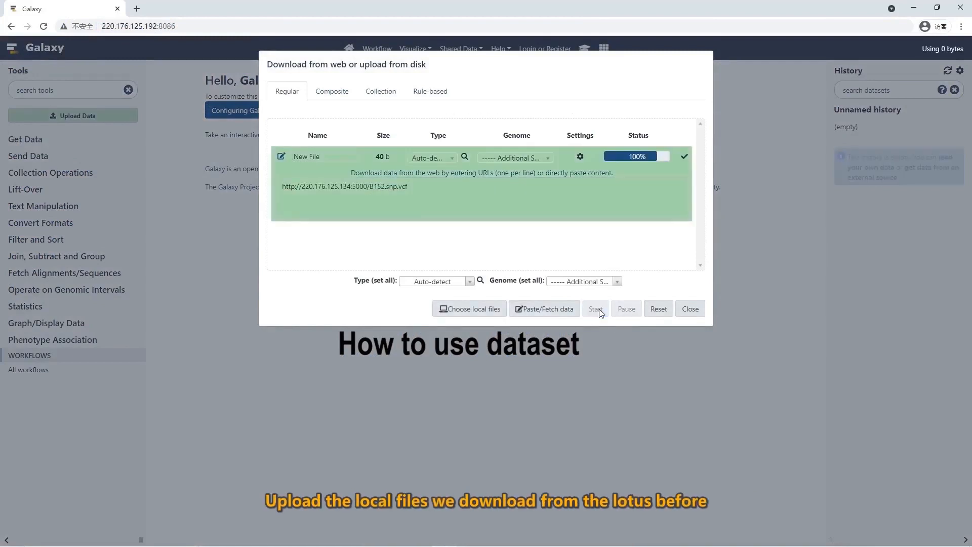
click(596, 308)
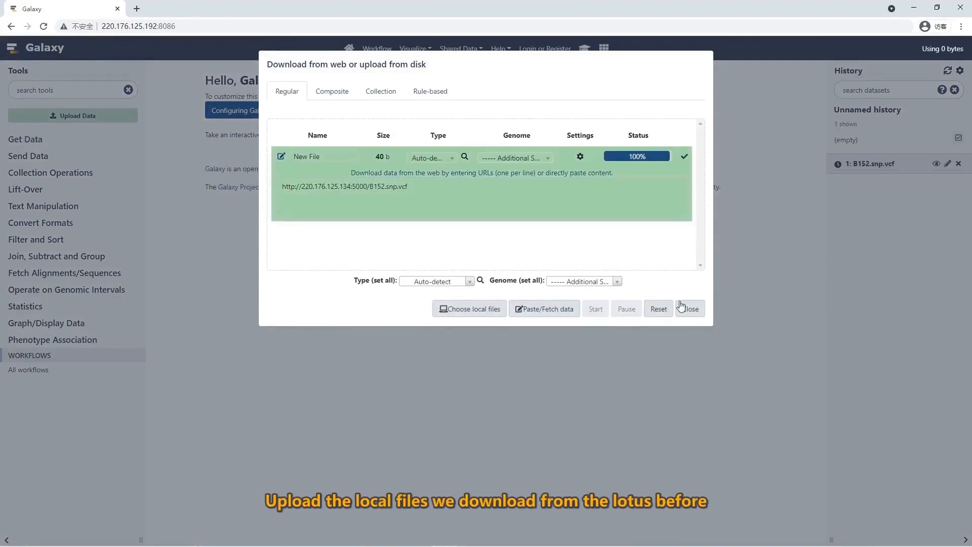
click(690, 308)
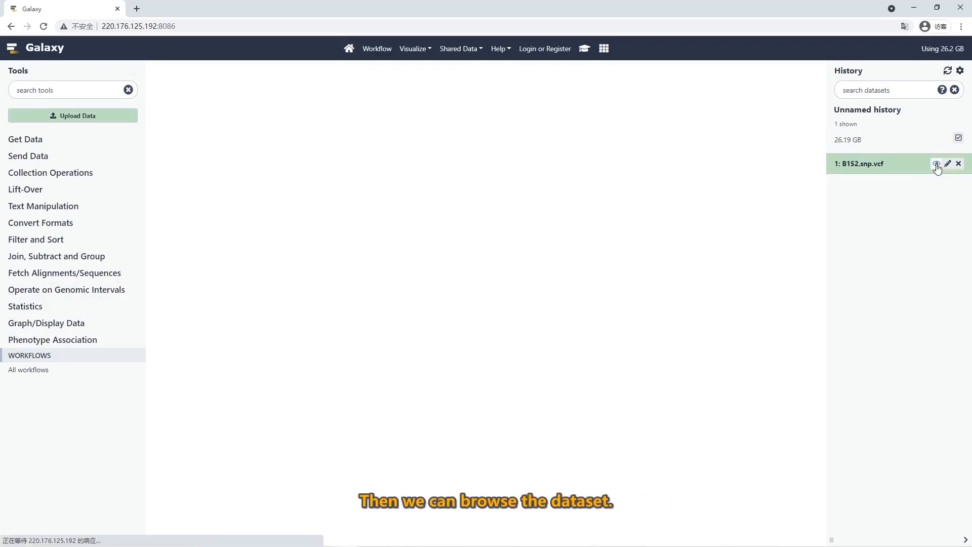
- View dataset 1 B152.snp.vcf and scroll through its header and contig lines
click(937, 164)
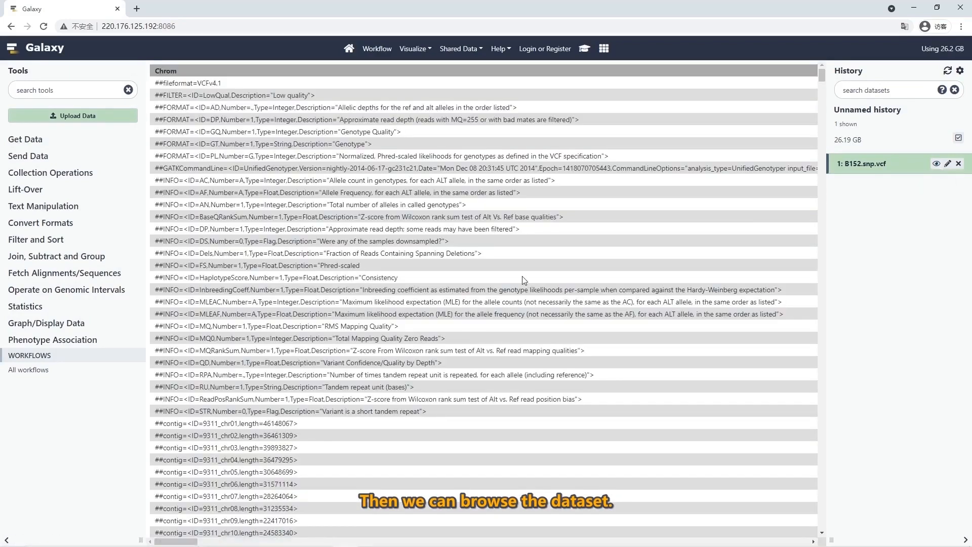
scroll(down, 3)
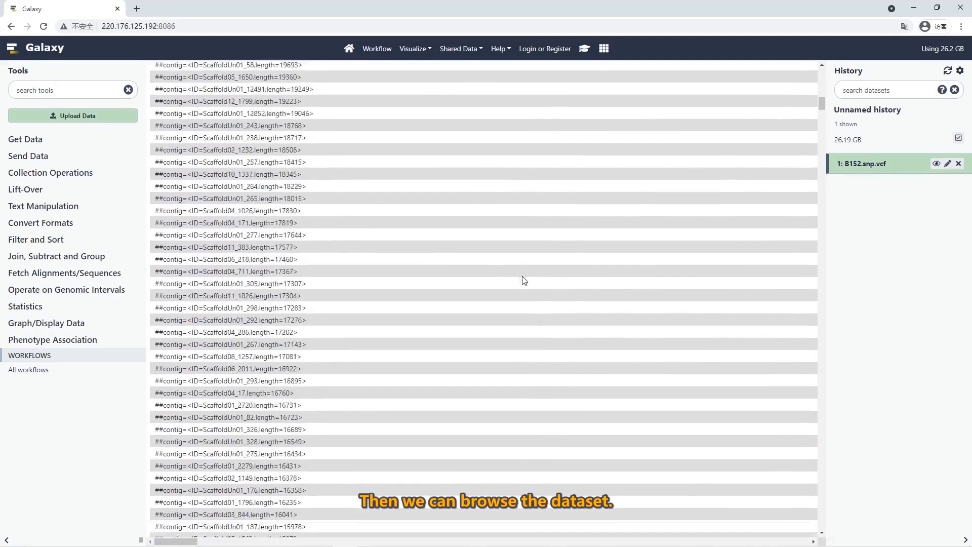
scroll(down, 3)
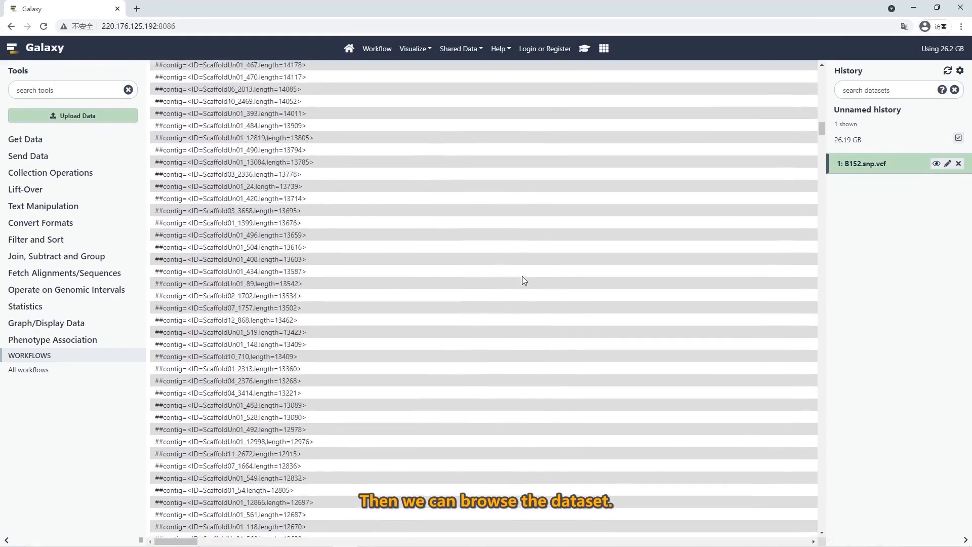
scroll(down, 3)
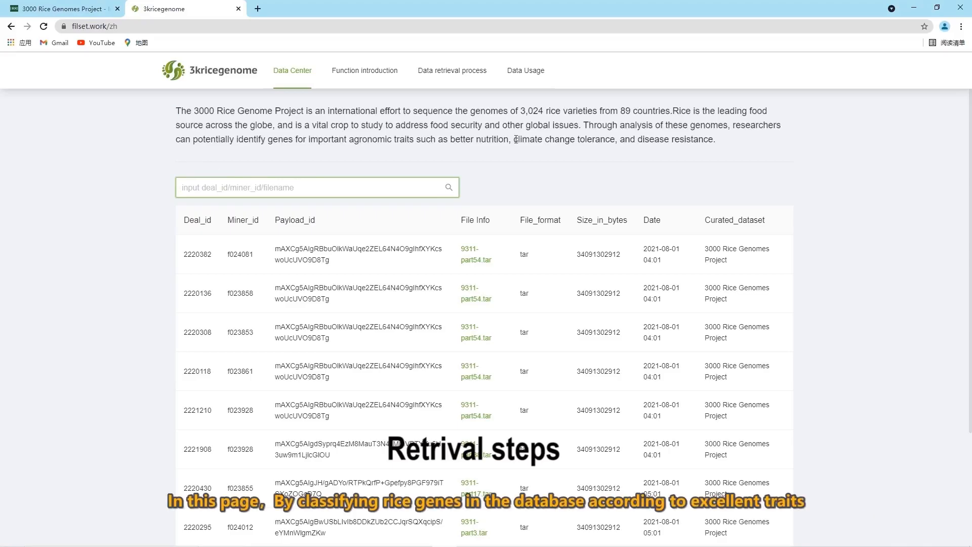
- Show the details of 9311-part54.tar, listing B152–B155 VCF and BAM files
scroll(down, 3)
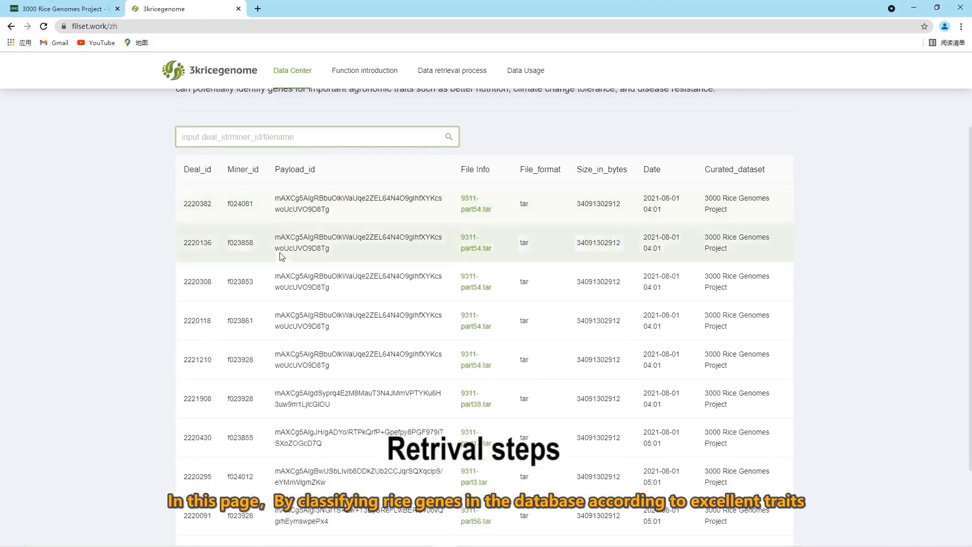
double_click(240, 203)
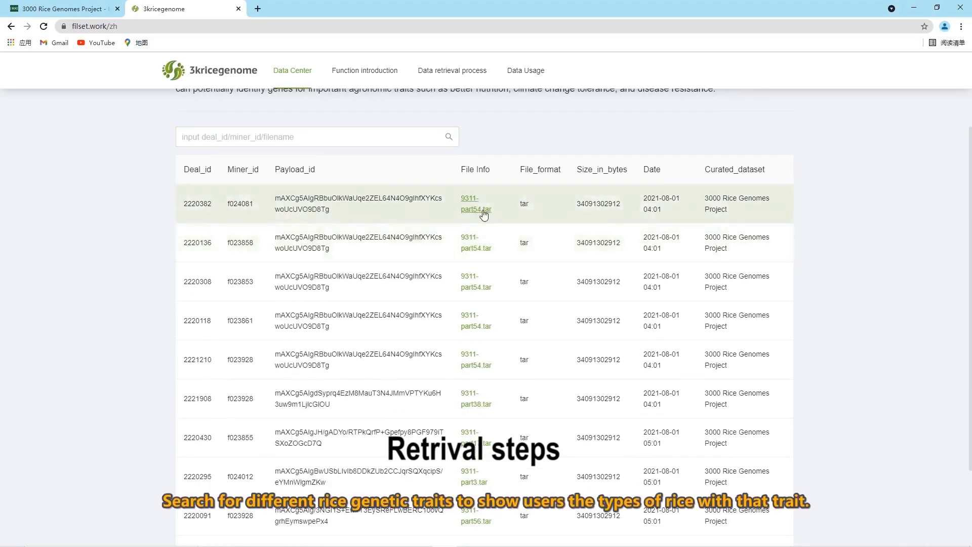
click(475, 203)
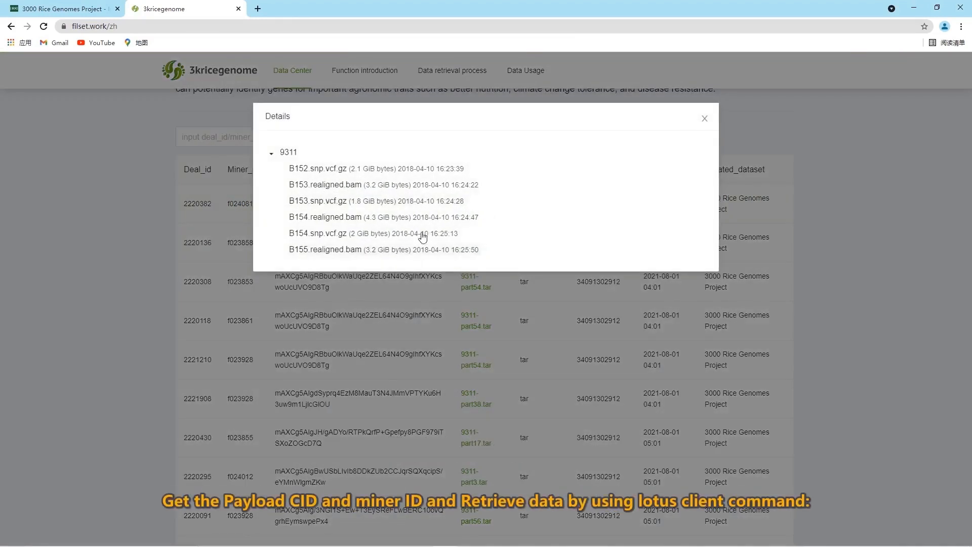
mouse_move(403, 172)
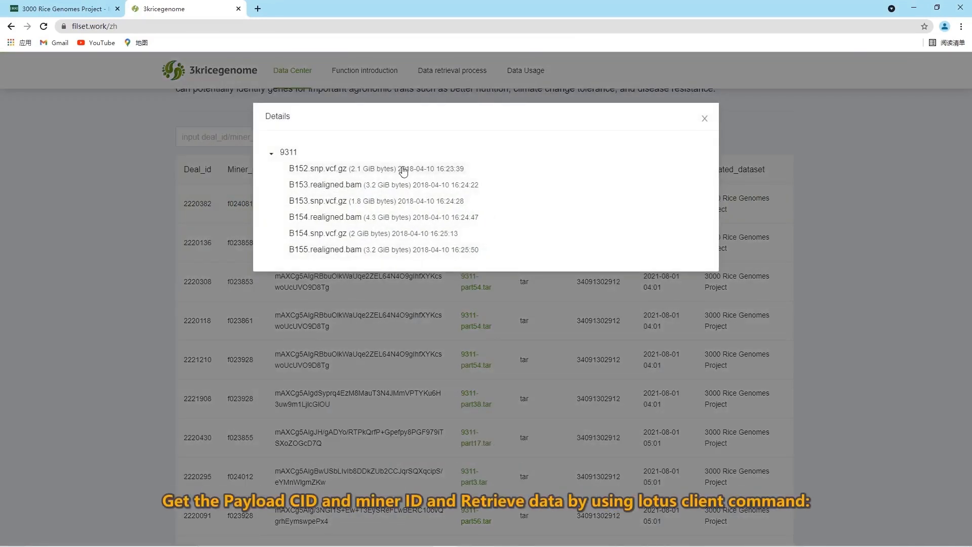
mouse_move(715, 144)
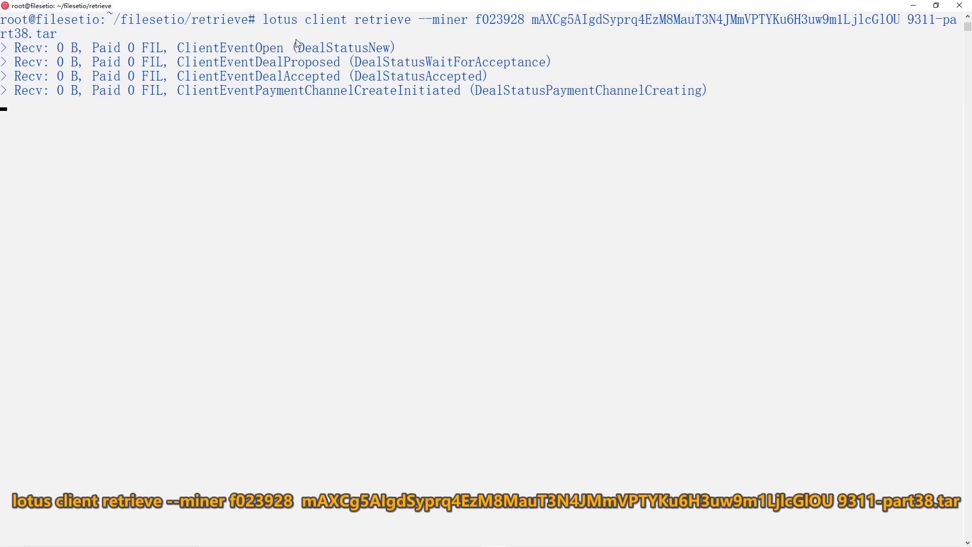
- List the extracted 9311-part38.tar contents with ls and type 'tree -f'
text(ls)
text(t)
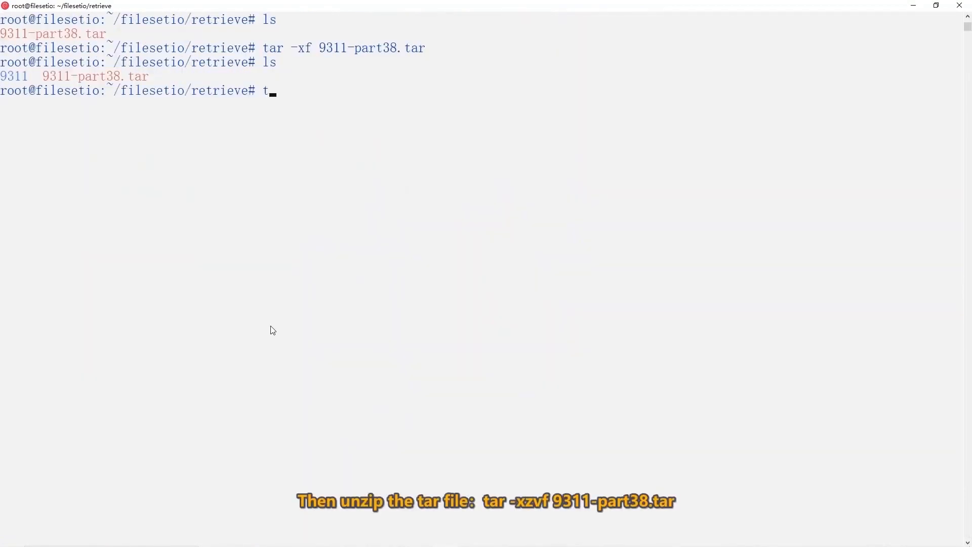
text(ree -)
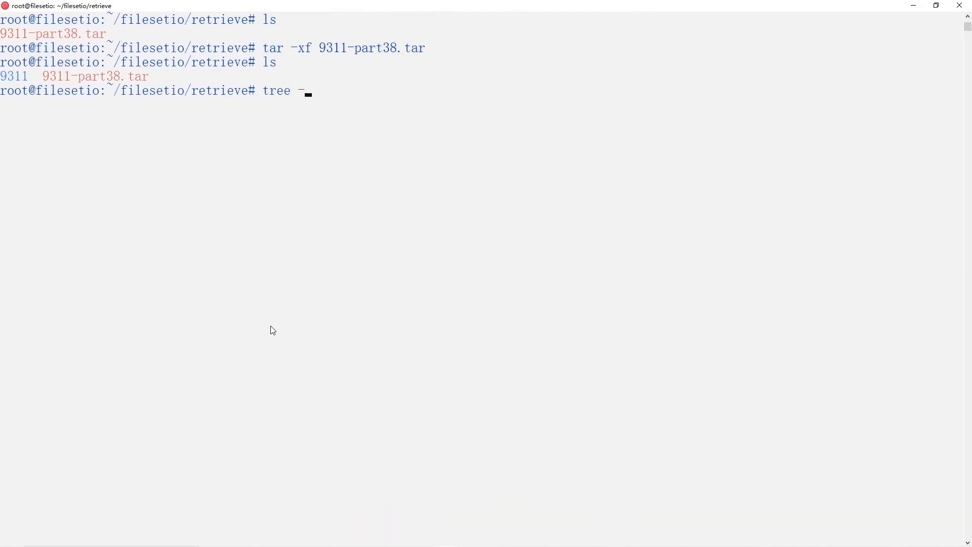
text(f)
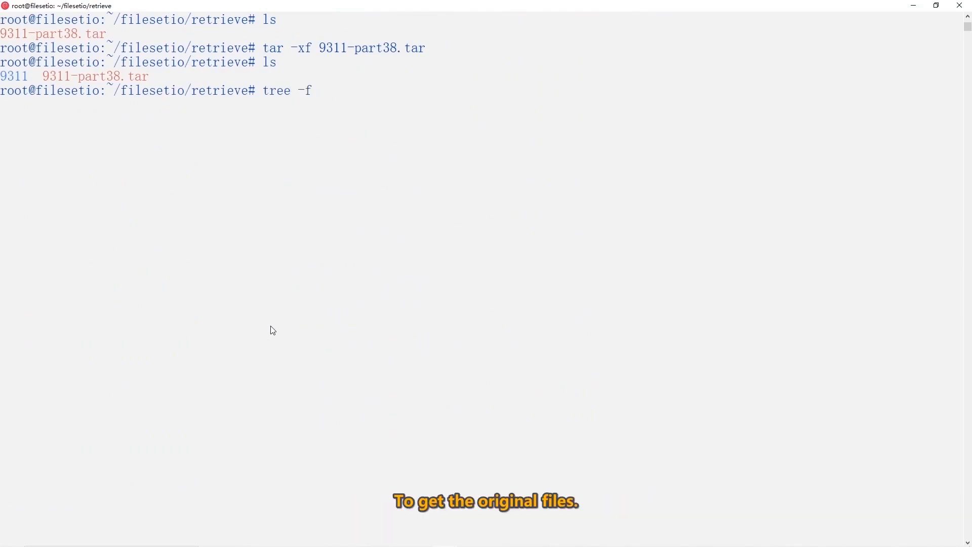